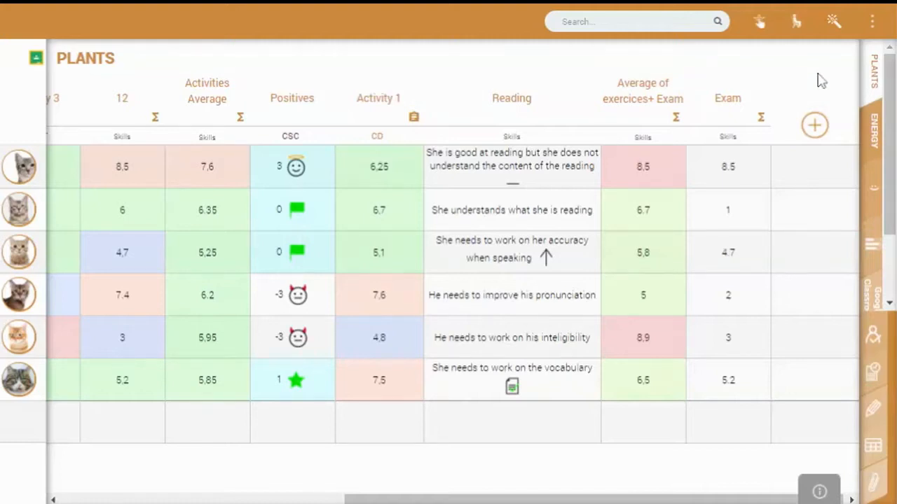
{"action": "mouse_move", "coordinate": [693, 55]}
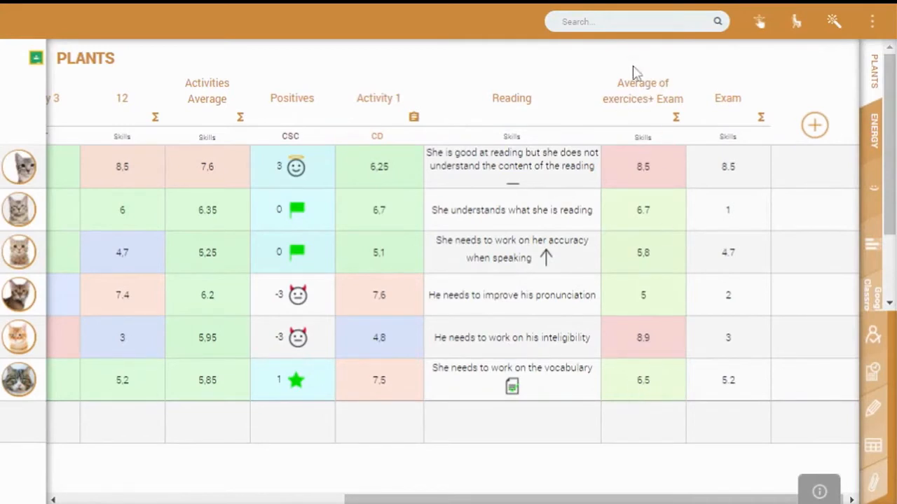
{"action": "mouse_move", "coordinate": [671, 399]}
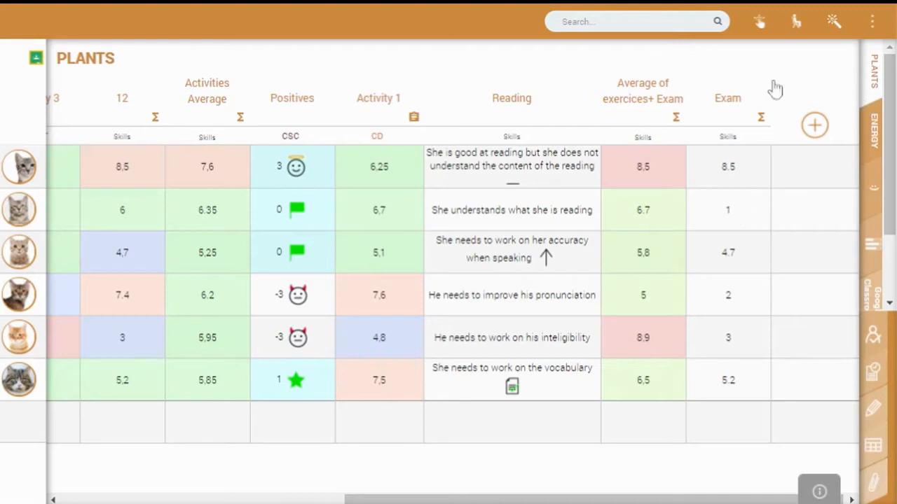
{"action": "mouse_move", "coordinate": [721, 124]}
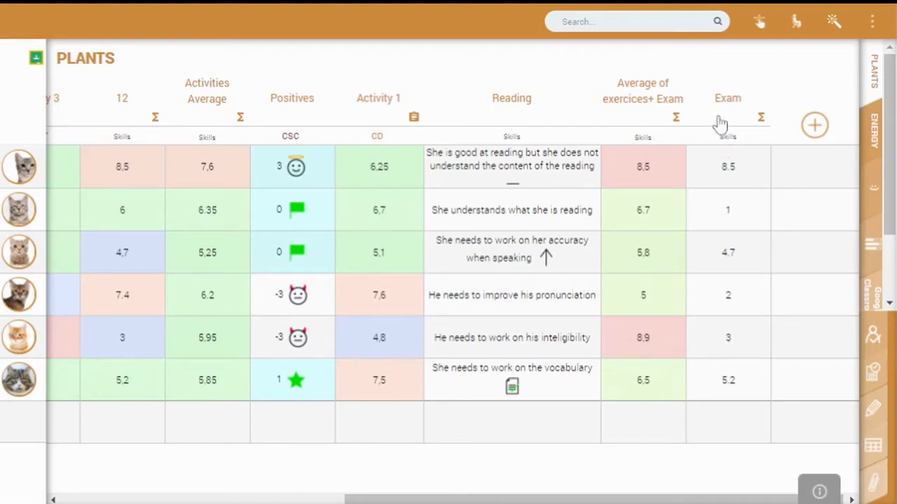
{"action": "mouse_move", "coordinate": [747, 380]}
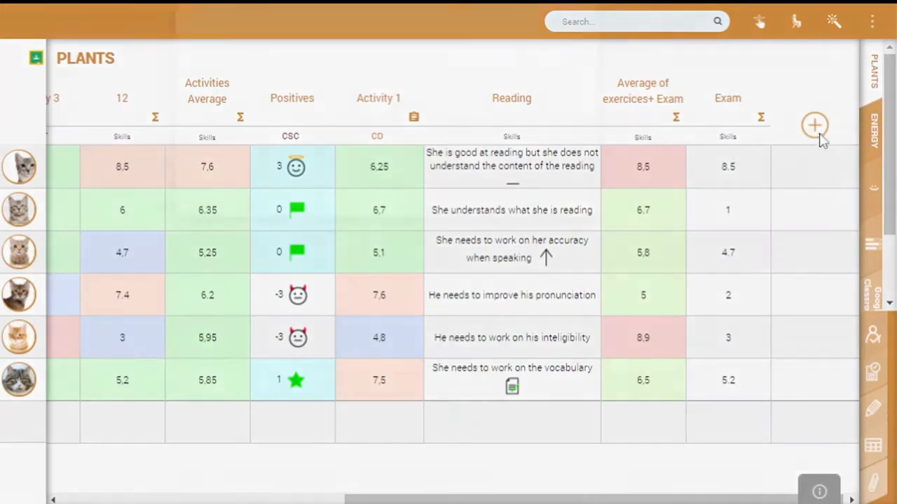
- Add a gradebook column named FINAL MARK with the Calculated formula mark type
{"action": "left_click", "coordinate": [815, 125]}
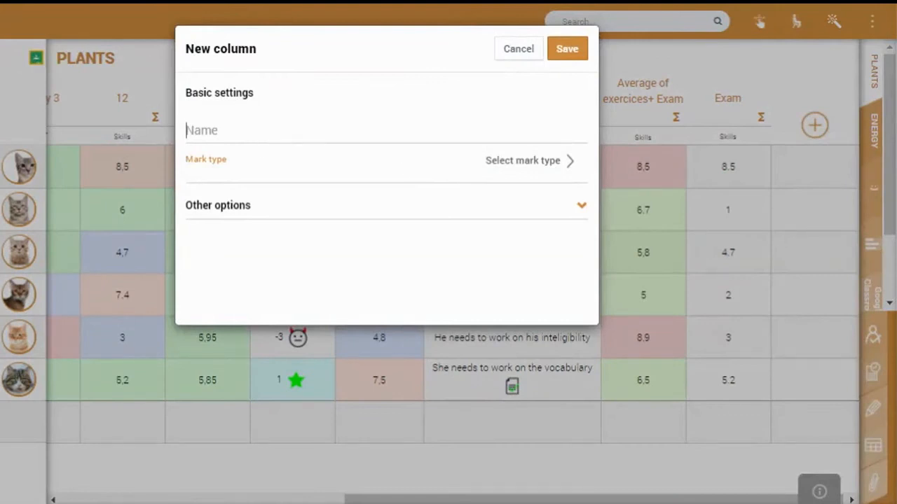
{"action": "type", "text": "Final"}
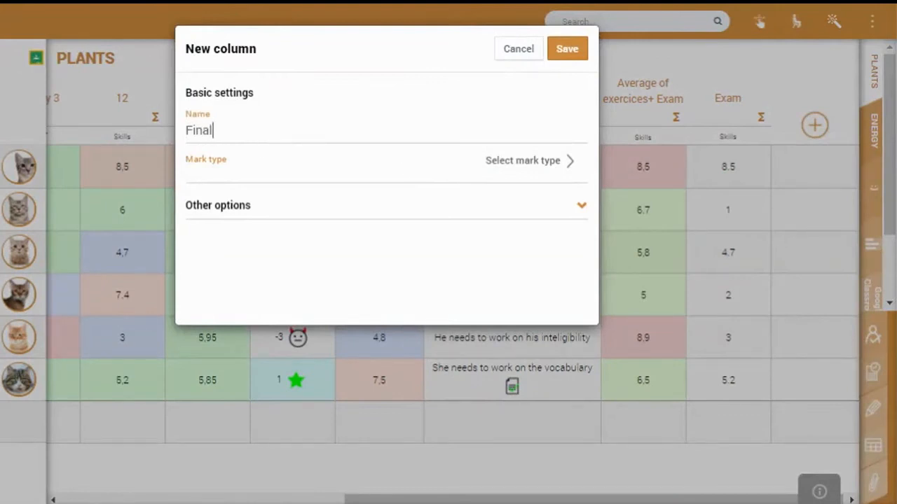
{"action": "type", "text": "FINAL MARK"}
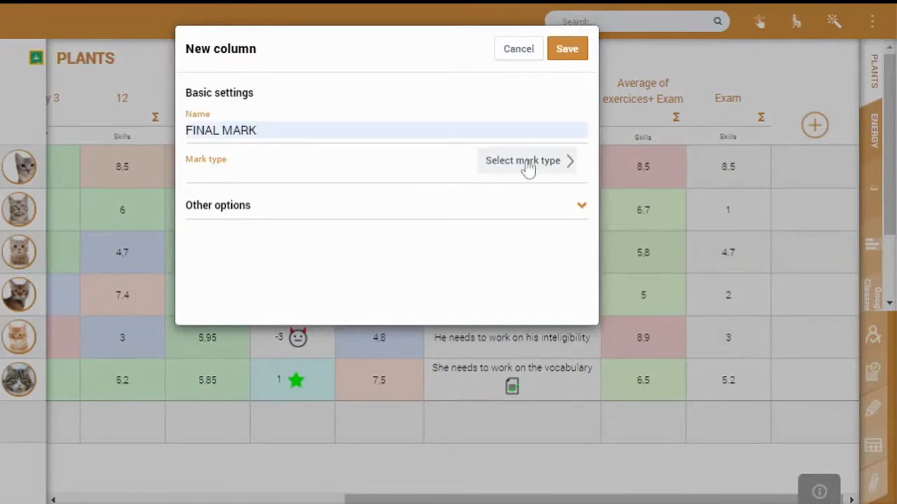
{"action": "left_click", "coordinate": [523, 161]}
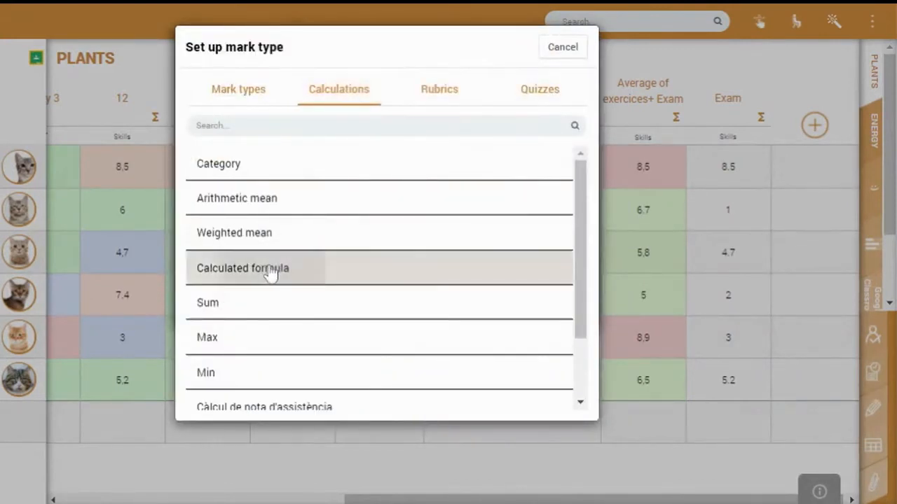
{"action": "left_click", "coordinate": [243, 268]}
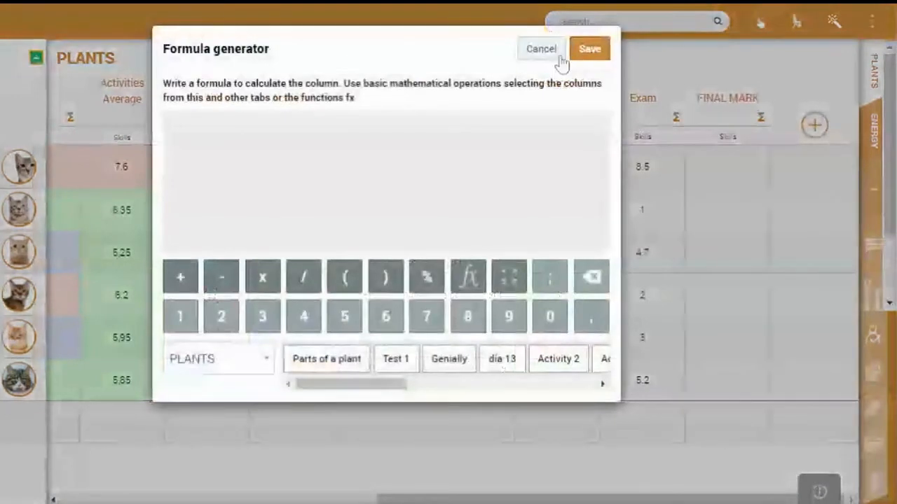
{"action": "mouse_move", "coordinate": [546, 216]}
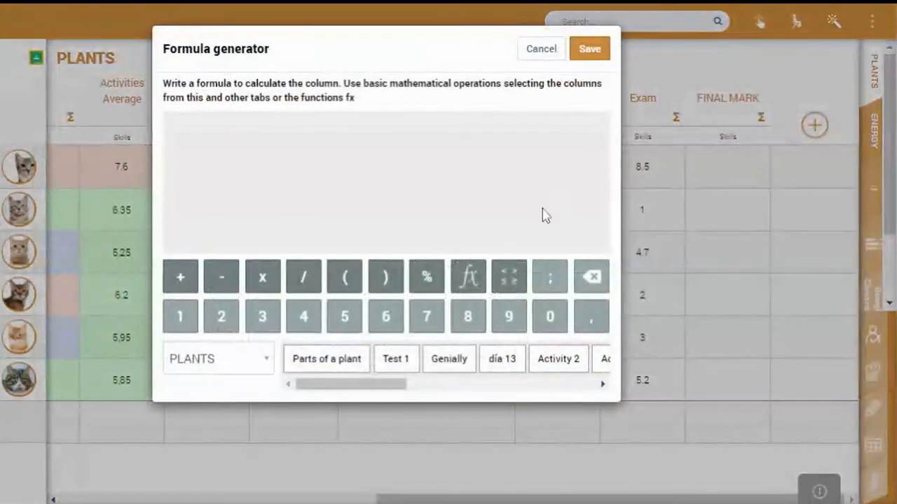
- Insert a Conditional IF function into the FINAL MARK formula and select its CONDITION slot
{"action": "left_click", "coordinate": [468, 276]}
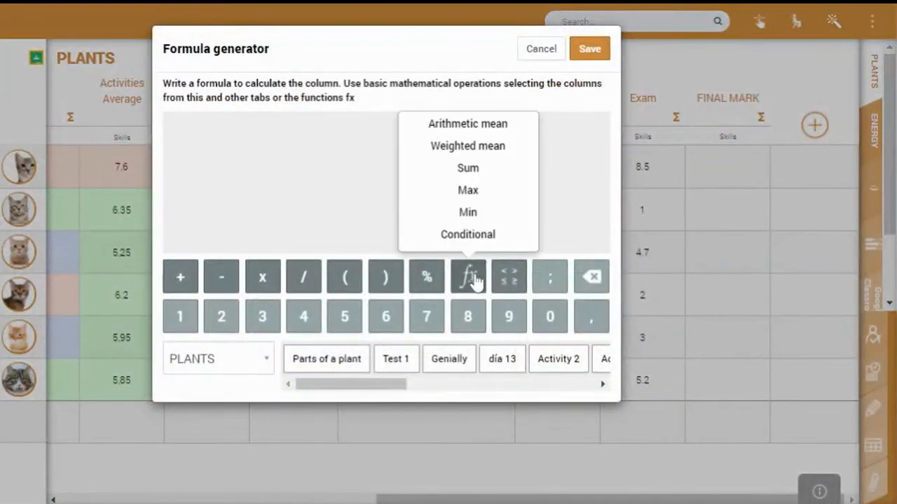
{"action": "left_click", "coordinate": [467, 234]}
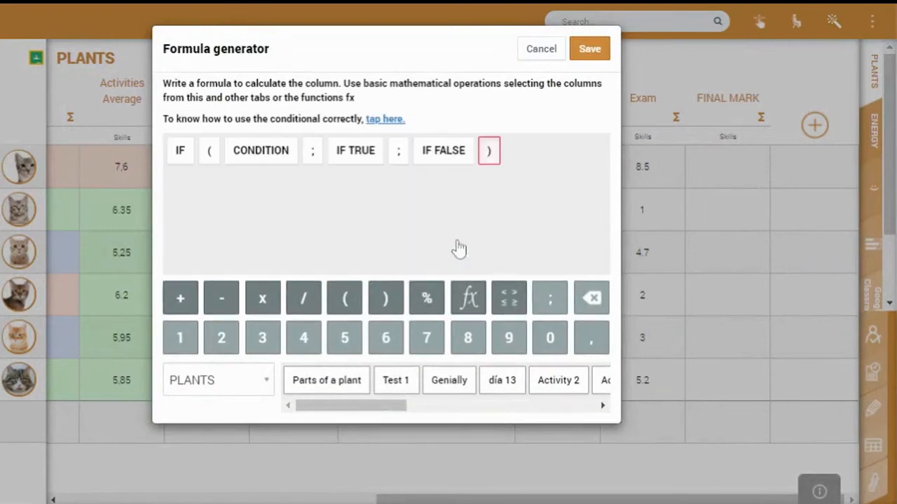
{"action": "mouse_move", "coordinate": [414, 156]}
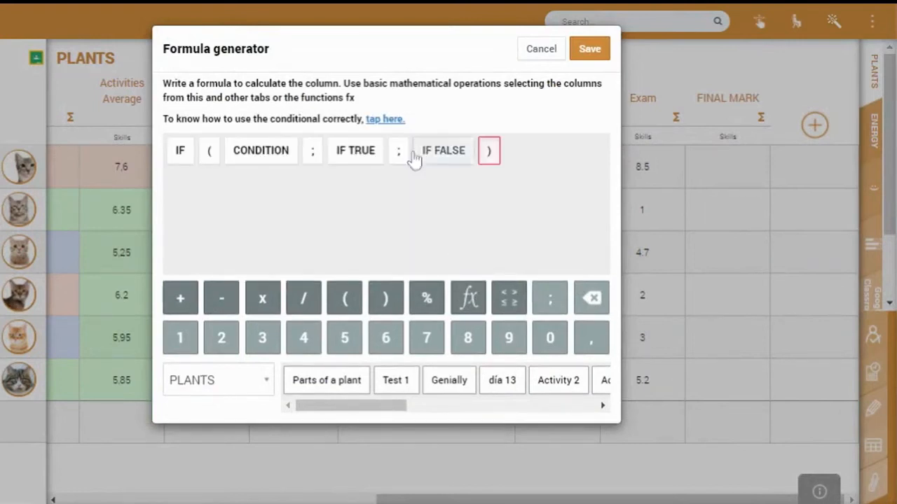
{"action": "mouse_move", "coordinate": [773, 362]}
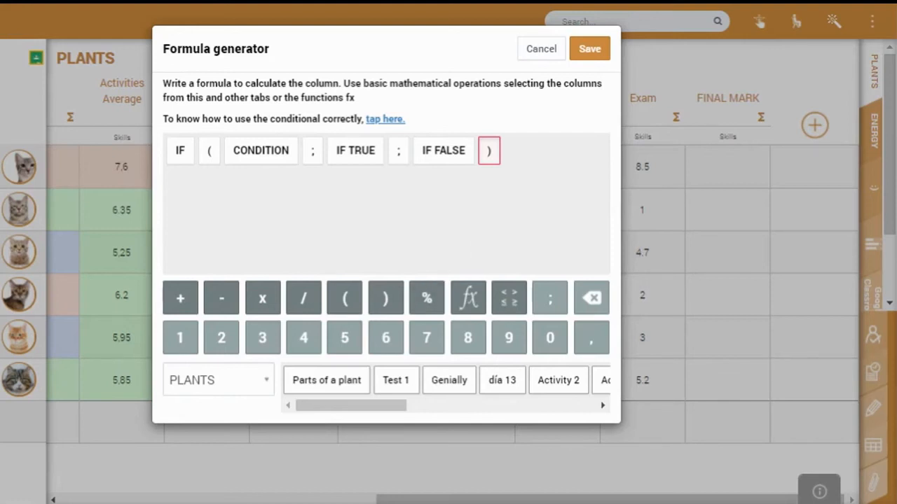
{"action": "left_click", "coordinate": [261, 150]}
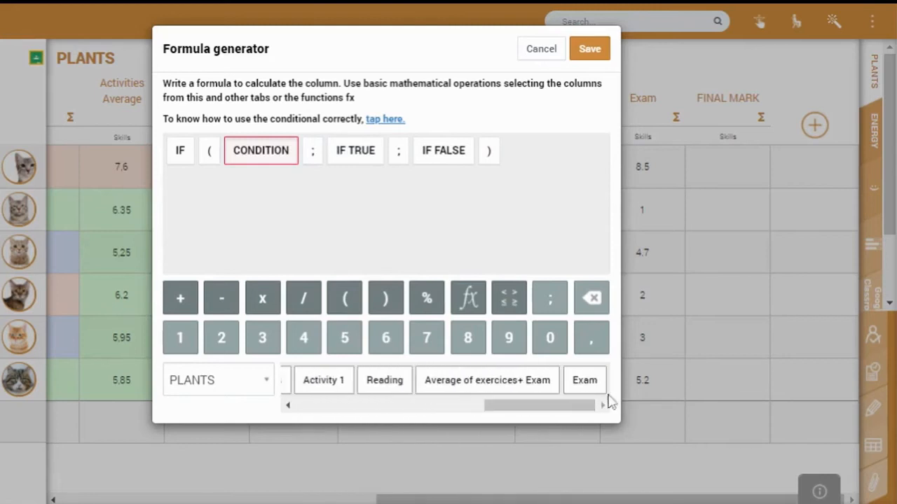
- Fill the IF: condition Exam < 3, if true Exam, if false Average of exercises + Exam
{"action": "left_click", "coordinate": [584, 380]}
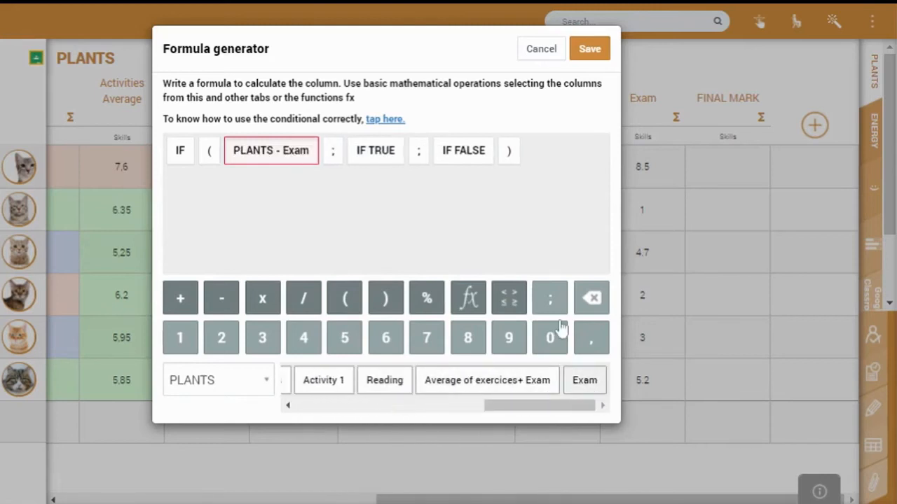
{"action": "left_click", "coordinate": [509, 298]}
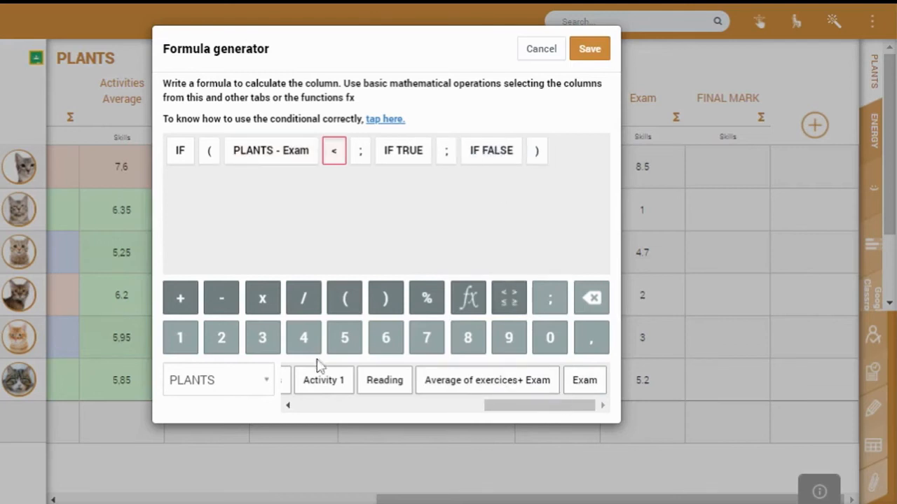
{"action": "left_click", "coordinate": [262, 338]}
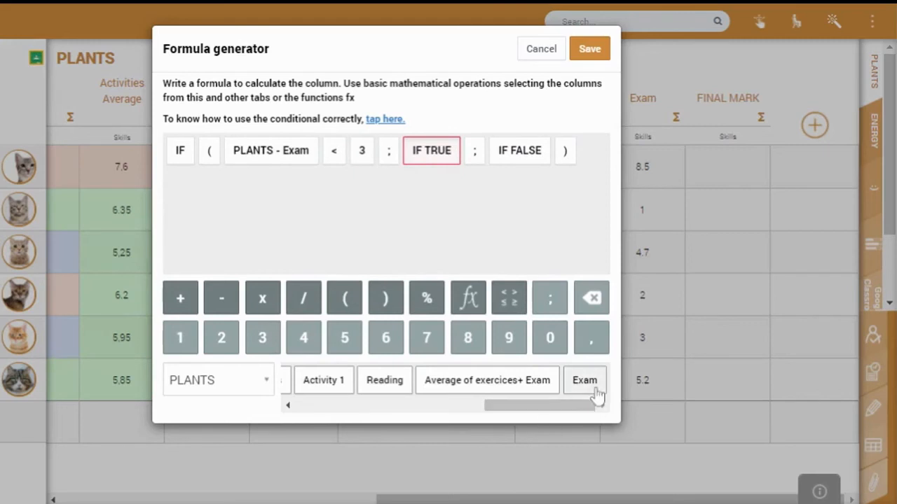
{"action": "left_click", "coordinate": [584, 380]}
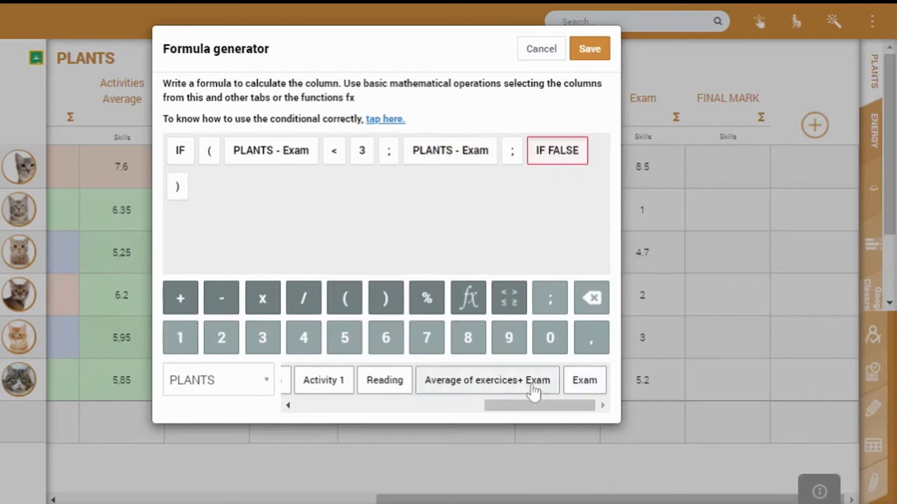
{"action": "mouse_move", "coordinate": [531, 386]}
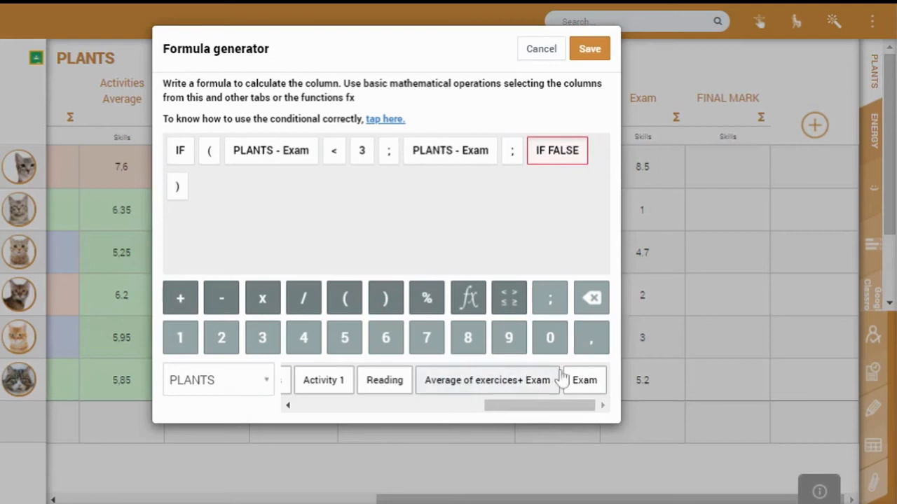
{"action": "left_click", "coordinate": [486, 380]}
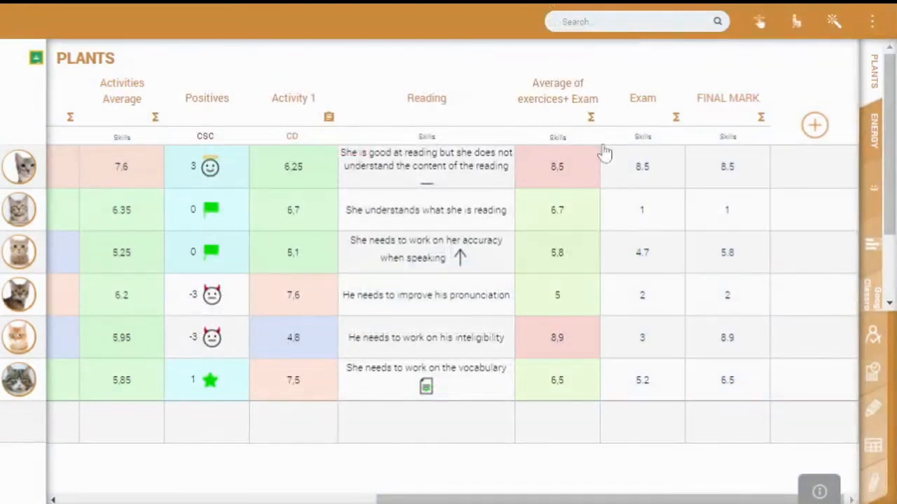
{"action": "mouse_move", "coordinate": [672, 180]}
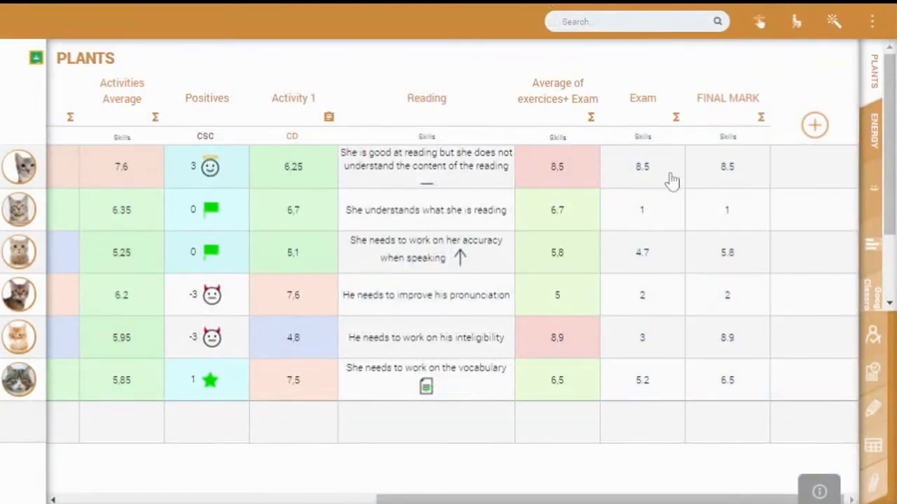
{"action": "mouse_move", "coordinate": [554, 87]}
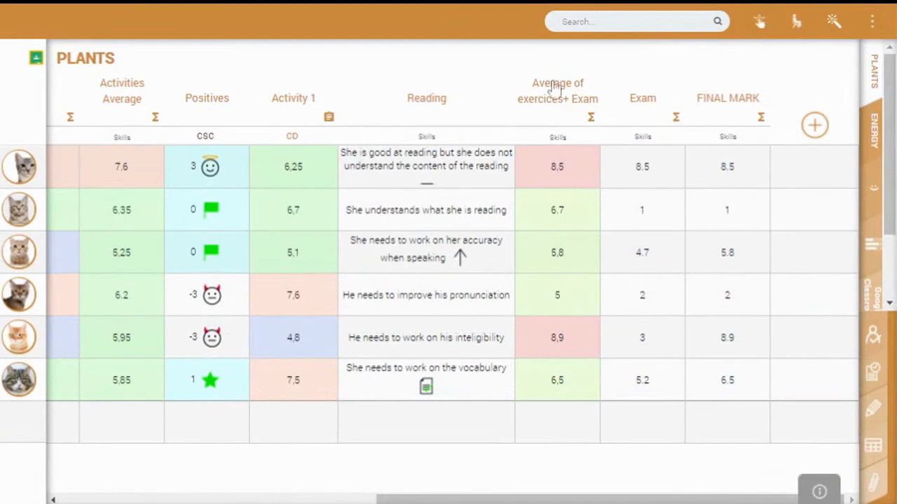
{"action": "mouse_move", "coordinate": [565, 198]}
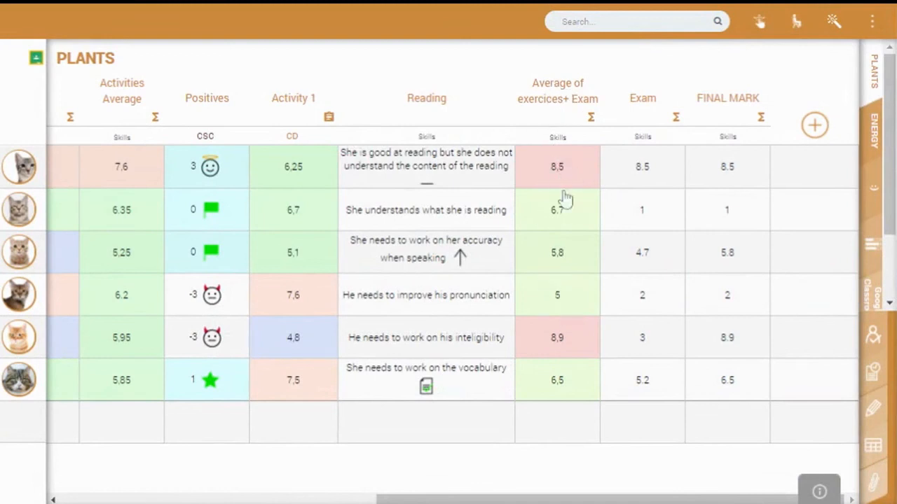
{"action": "mouse_move", "coordinate": [553, 412]}
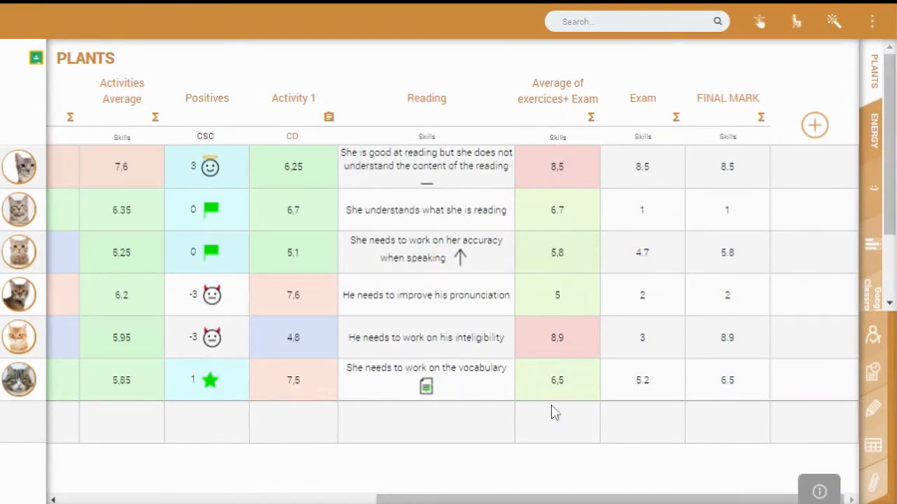